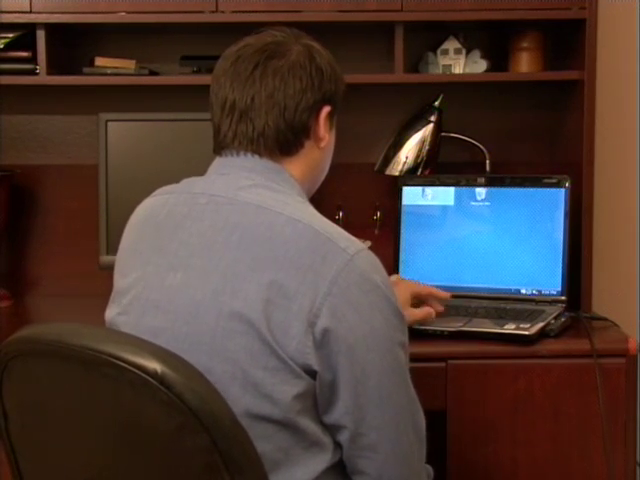
Launch Microsoft Office Excel 2003 from Start > All Programs > Microsoft Office, opening a blank Book1.
{"action": "left_click", "coordinate": [33, 457]}
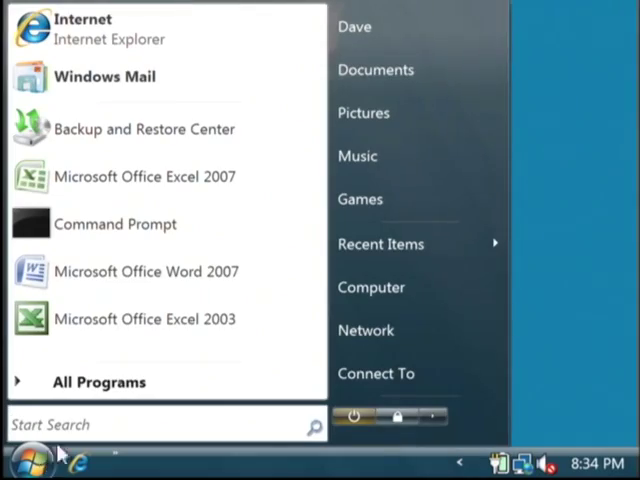
{"action": "left_click", "coordinate": [98, 381]}
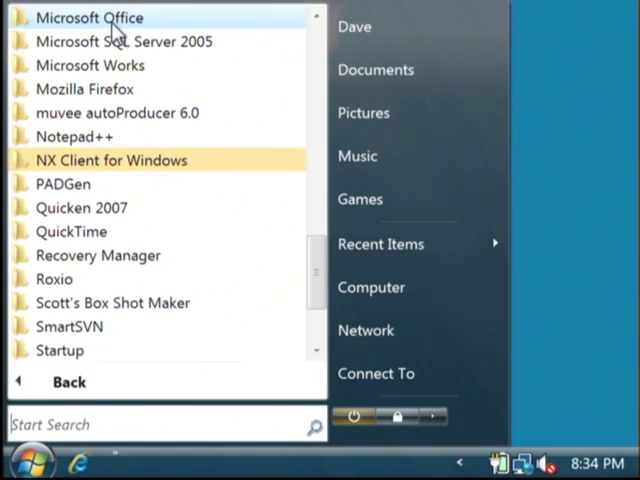
{"action": "left_click", "coordinate": [89, 17]}
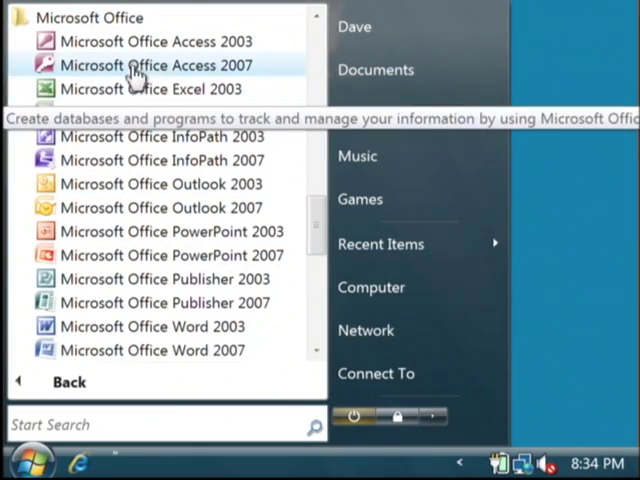
{"action": "left_click", "coordinate": [151, 88]}
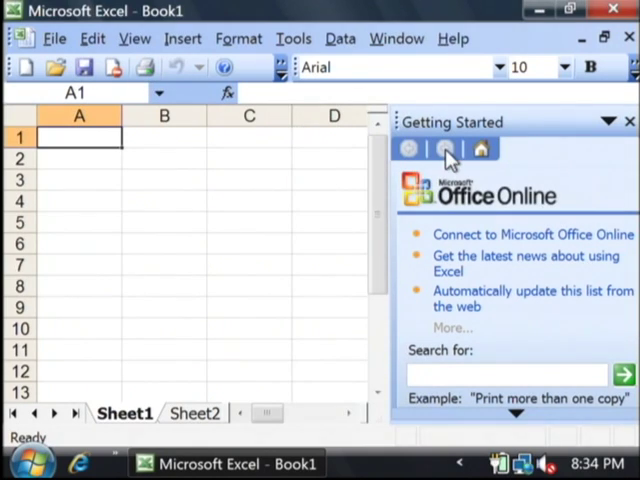
Dismiss the Getting Started pane, widen column A and enter 'This is from my first workbook.' in A1.
{"action": "left_click", "coordinate": [630, 121]}
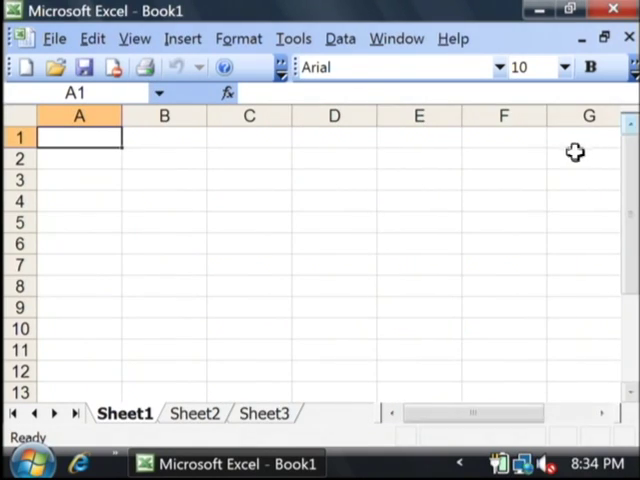
{"action": "mouse_move", "coordinate": [231, 141]}
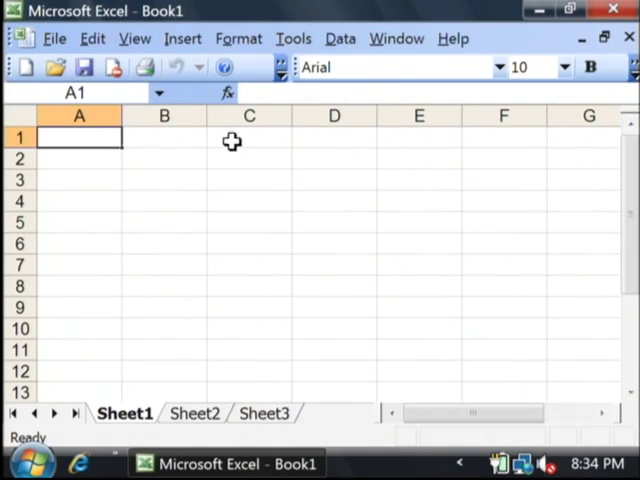
{"action": "mouse_move", "coordinate": [110, 140]}
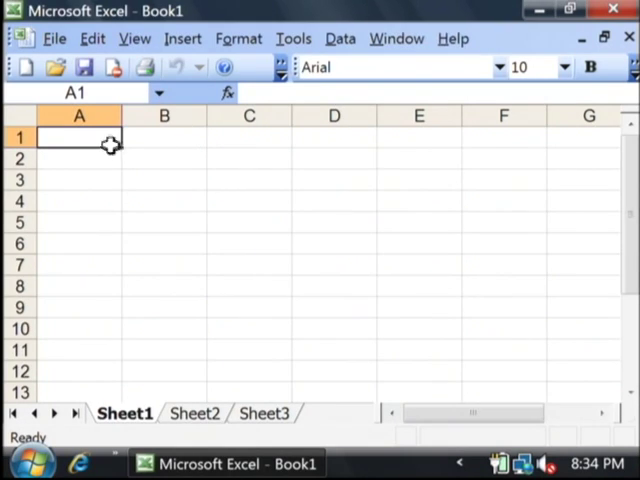
{"action": "mouse_move", "coordinate": [120, 157]}
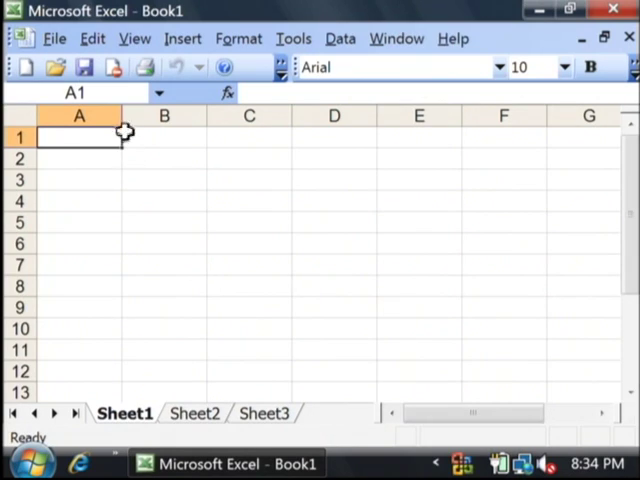
{"action": "mouse_move", "coordinate": [122, 122]}
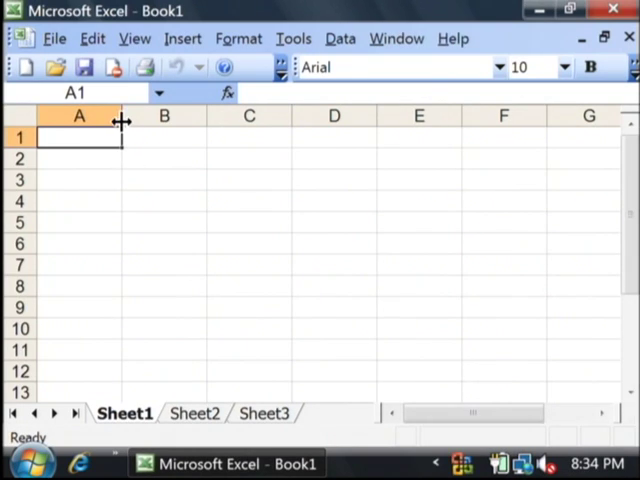
{"action": "left_click_drag", "start_coordinate": [120, 116], "coordinate": [177, 116]}
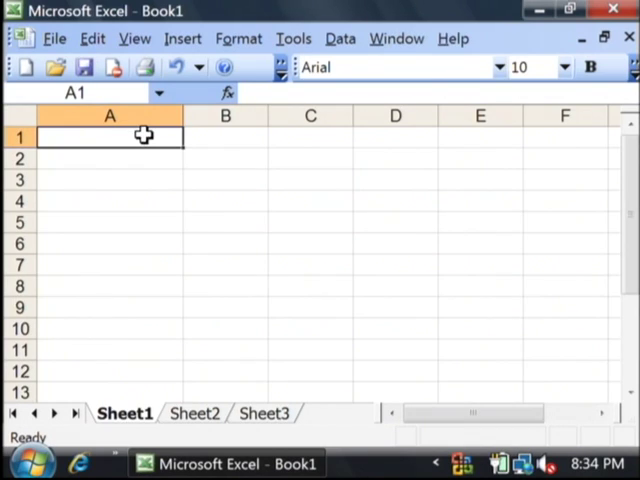
{"action": "type", "text": "This is from"}
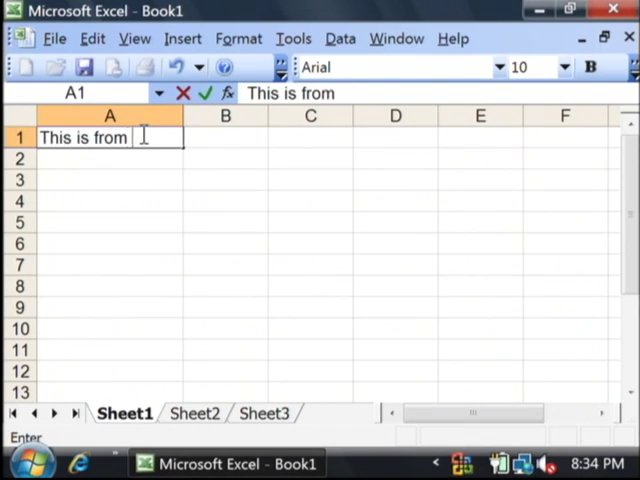
{"action": "type", "text": "my first workbook."}
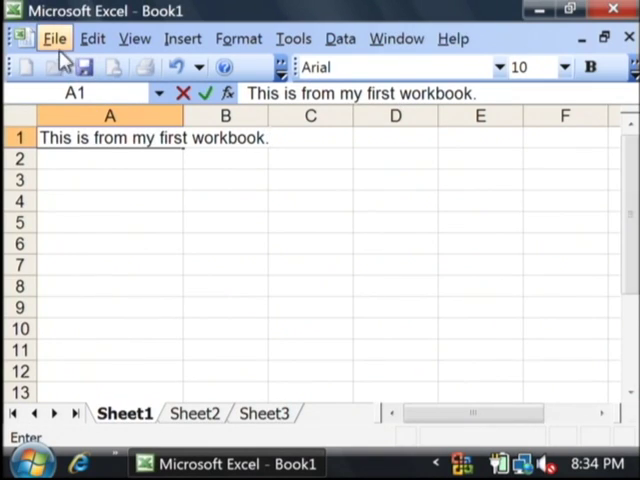
Save the workbook via Save As as Book1.xls in the Documents folder.
{"action": "left_click", "coordinate": [54, 38]}
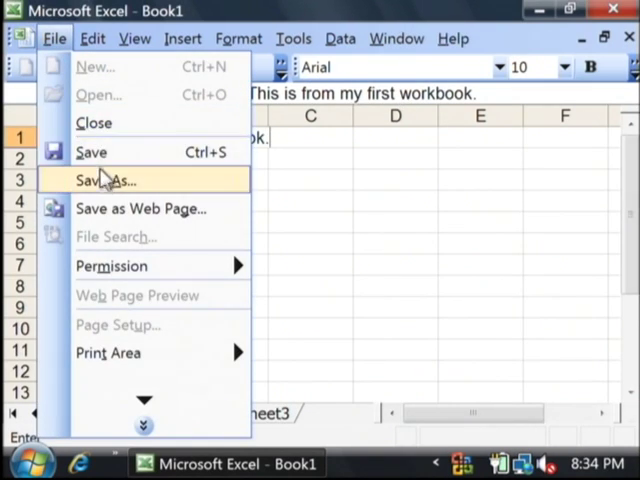
{"action": "left_click", "coordinate": [106, 180]}
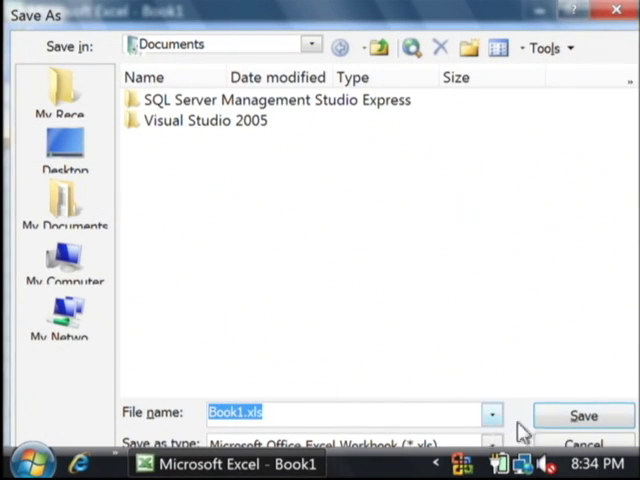
{"action": "left_click", "coordinate": [583, 415]}
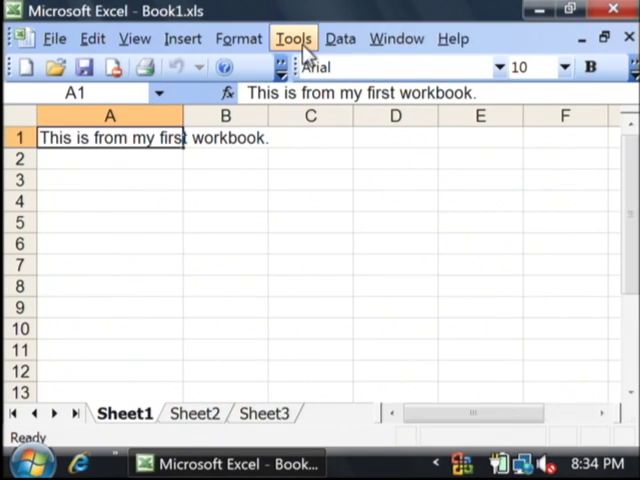
Share Book1 with 'Allow changes by more than one user' enabled and agree to re-save it.
{"action": "left_click", "coordinate": [293, 38]}
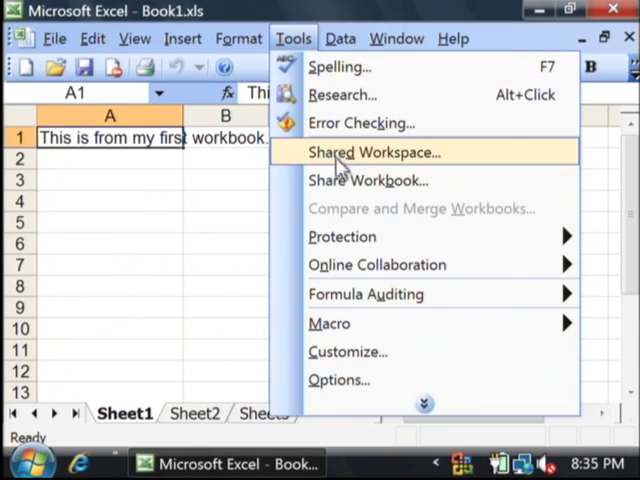
{"action": "left_click", "coordinate": [368, 180]}
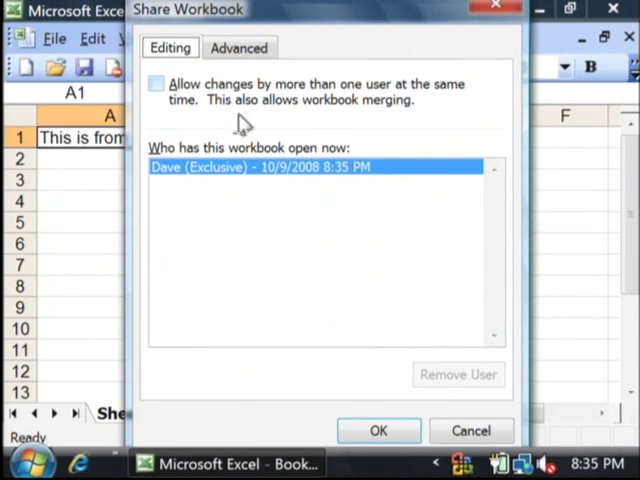
{"action": "left_click", "coordinate": [156, 83]}
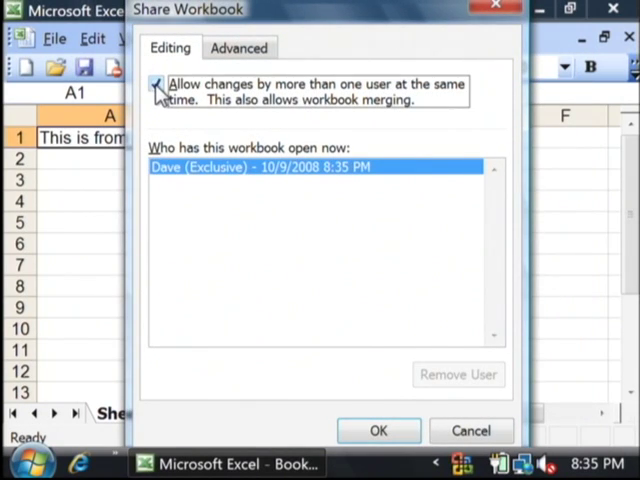
{"action": "left_click", "coordinate": [156, 84]}
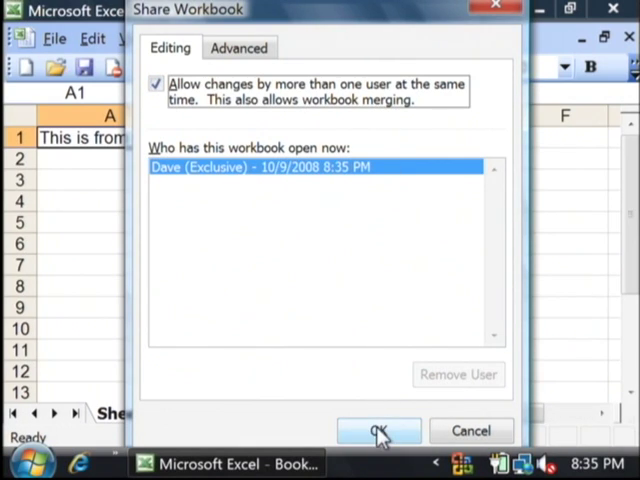
{"action": "left_click", "coordinate": [379, 430]}
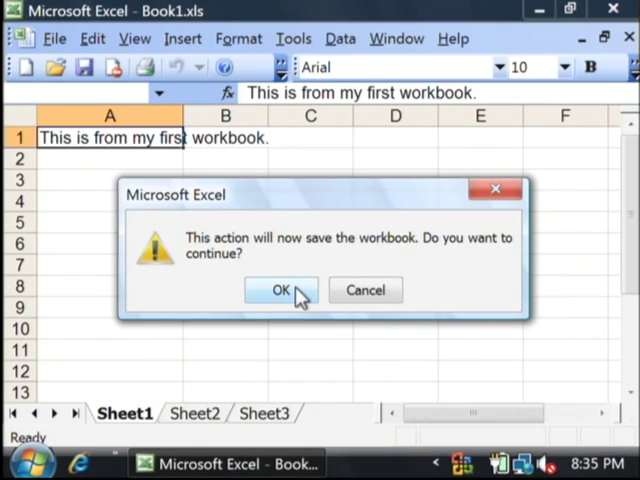
{"action": "left_click", "coordinate": [280, 290]}
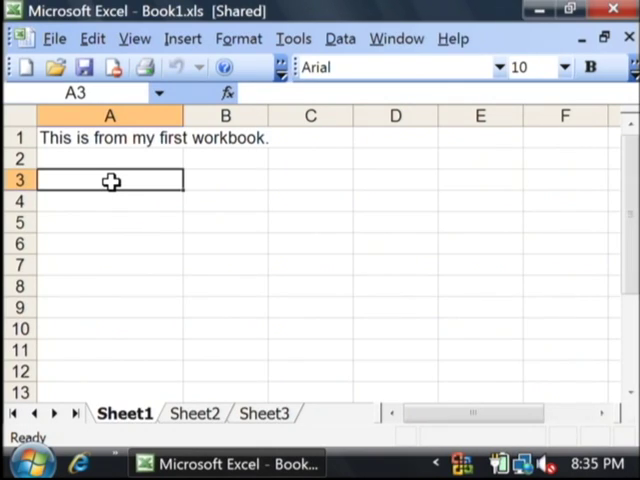
Enter 'This is some more text from the second workbook.' in cell A3.
{"action": "type", "text": "This is some more tex"}
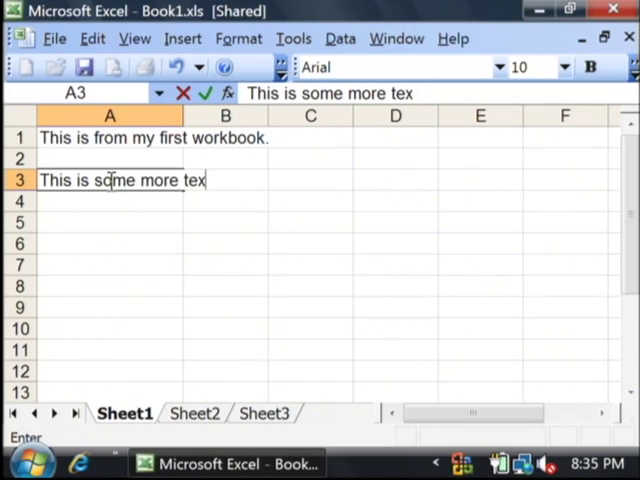
{"action": "type", "text": "t from the second w"}
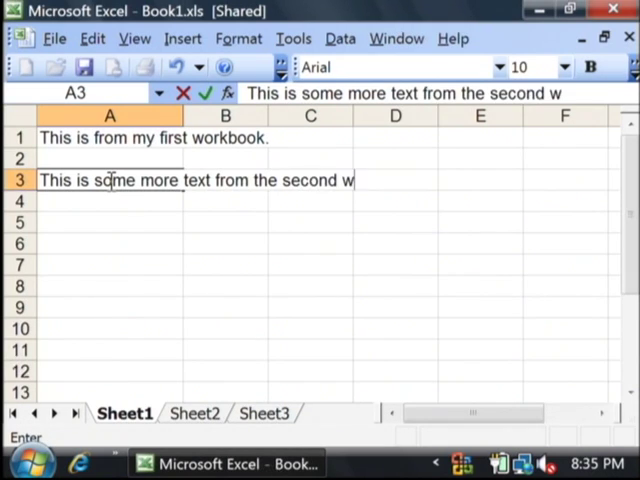
{"action": "type", "text": "orkbook."}
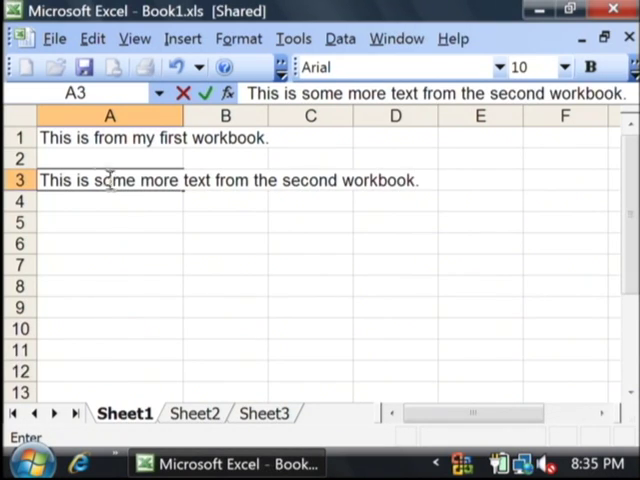
Save this shared copy as Book2.xls in the Documents folder.
{"action": "left_click", "coordinate": [54, 38]}
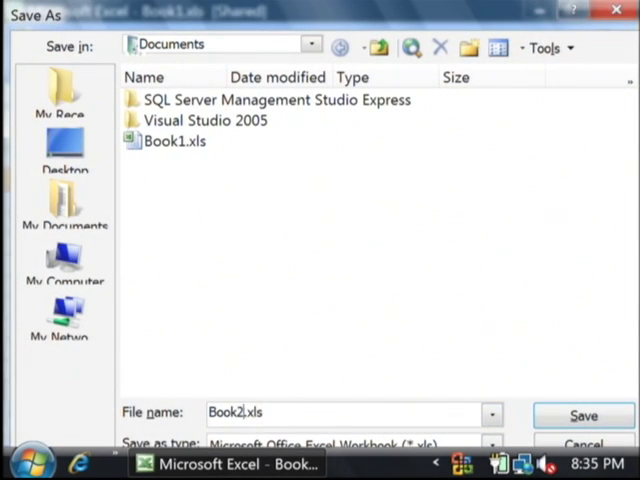
{"action": "left_click", "coordinate": [583, 415]}
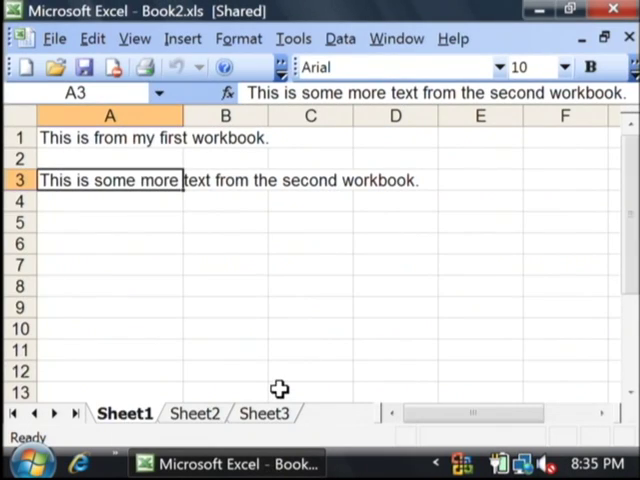
{"action": "left_click", "coordinate": [54, 38]}
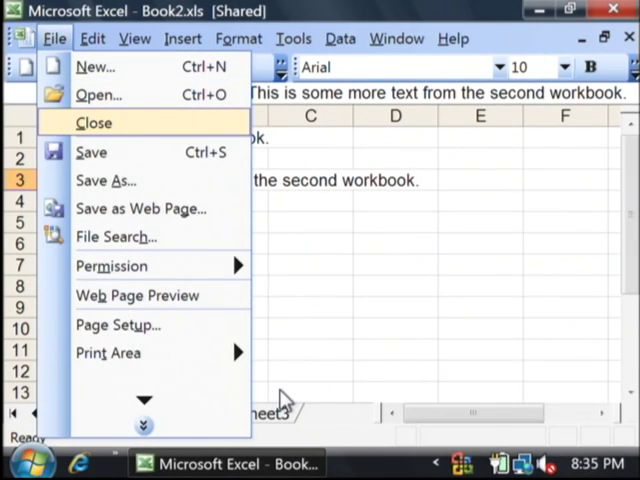
Close Book2.xls and widen column A in the reopened Book1 to fit its sentence.
{"action": "left_click", "coordinate": [98, 94]}
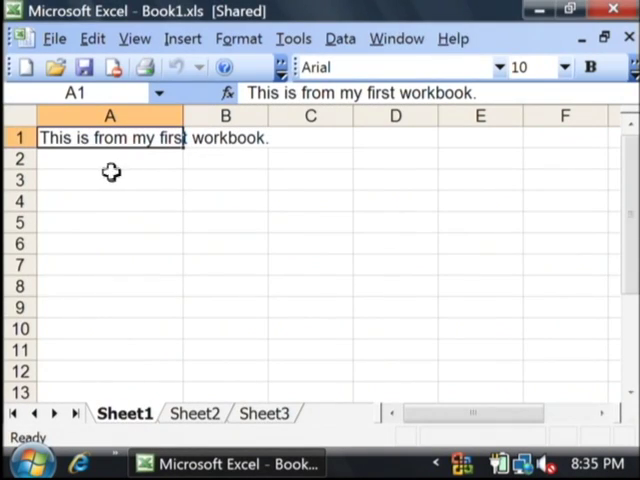
{"action": "left_click_drag", "start_coordinate": [183, 116], "coordinate": [258, 116]}
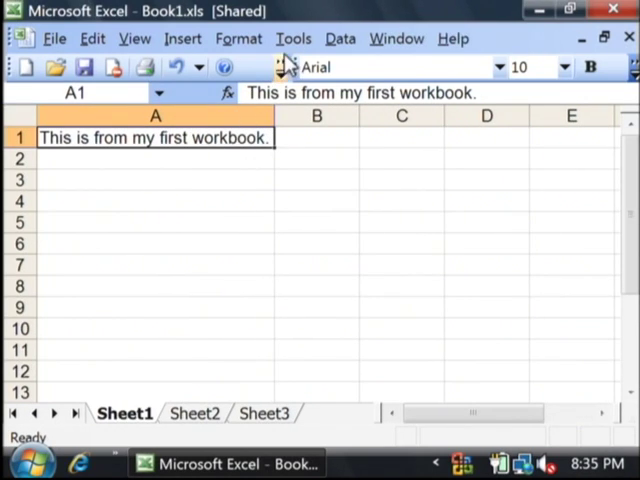
Compare and Merge Book2.xls into Book1, saving first, so A3 shows the second workbook's text.
{"action": "left_click", "coordinate": [293, 38]}
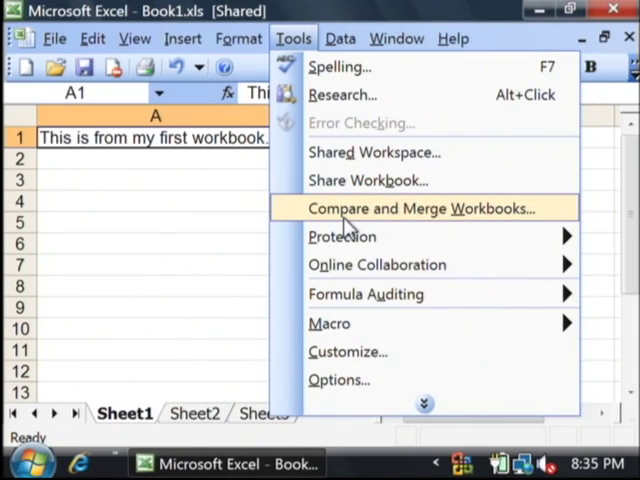
{"action": "left_click", "coordinate": [425, 208]}
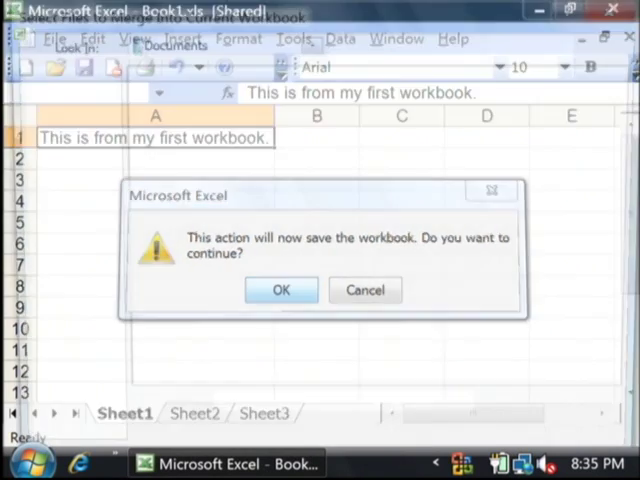
{"action": "left_click", "coordinate": [281, 290]}
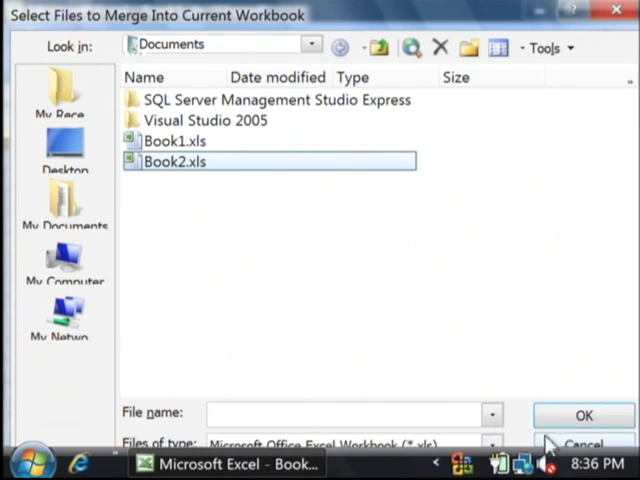
{"action": "left_click", "coordinate": [584, 415]}
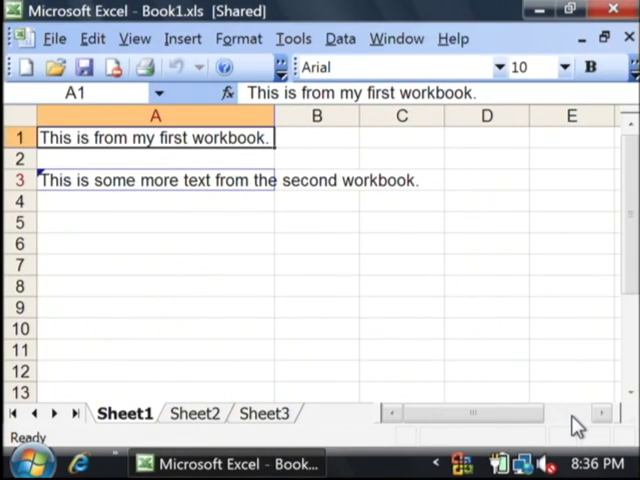